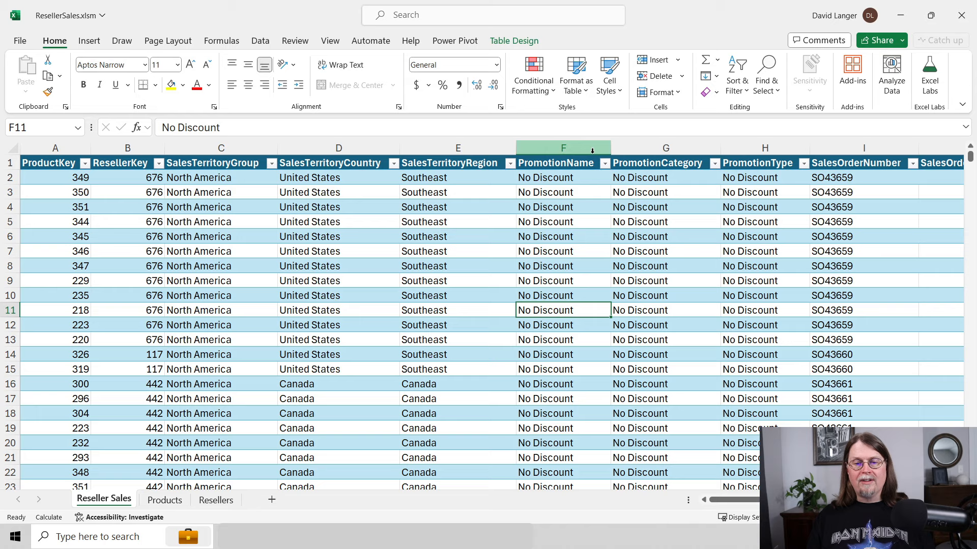
Step: Insert a new worksheet in ResellerSales, triggering the rename reminder message
{"action": "left_click", "coordinate": [458, 148]}
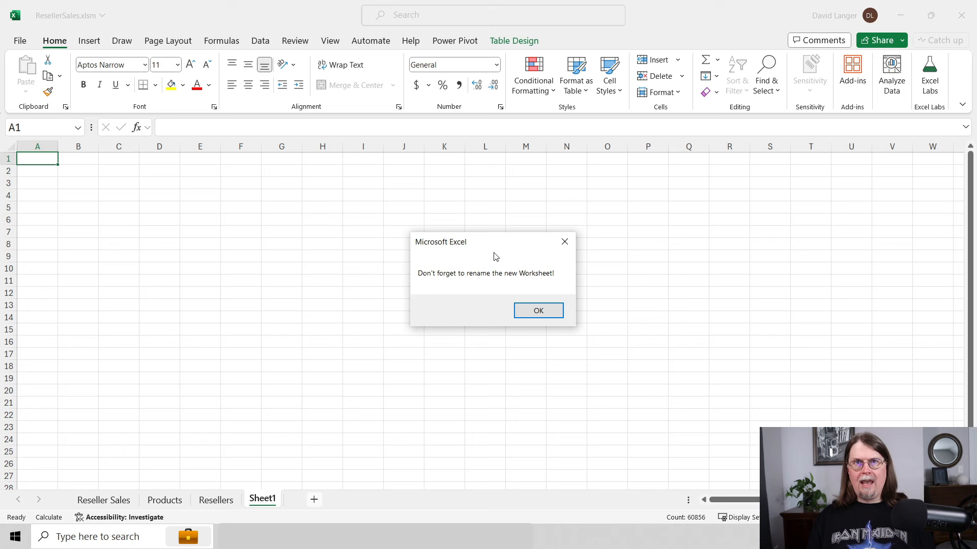
{"action": "mouse_move", "coordinate": [472, 292]}
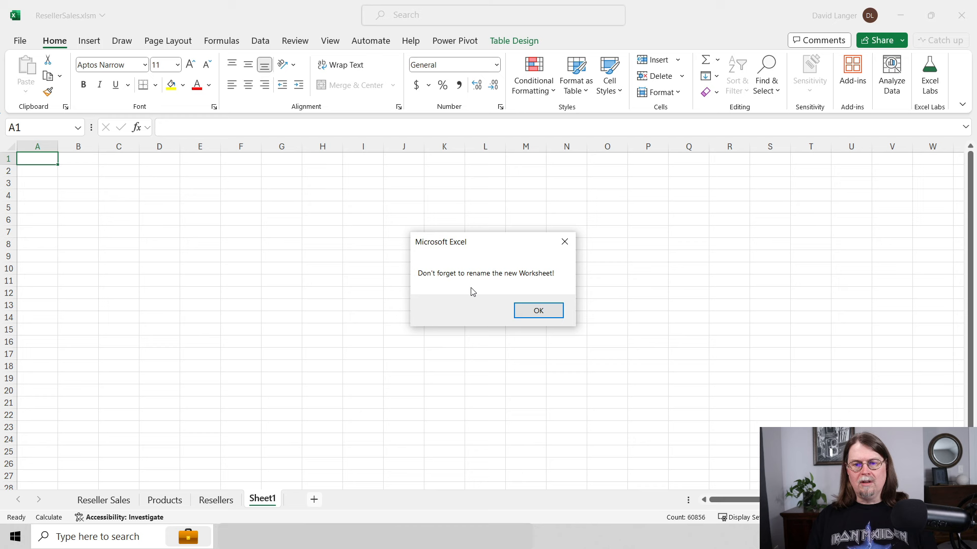
Step: Dismiss the rename reminder message box with OK
{"action": "left_click", "coordinate": [538, 311]}
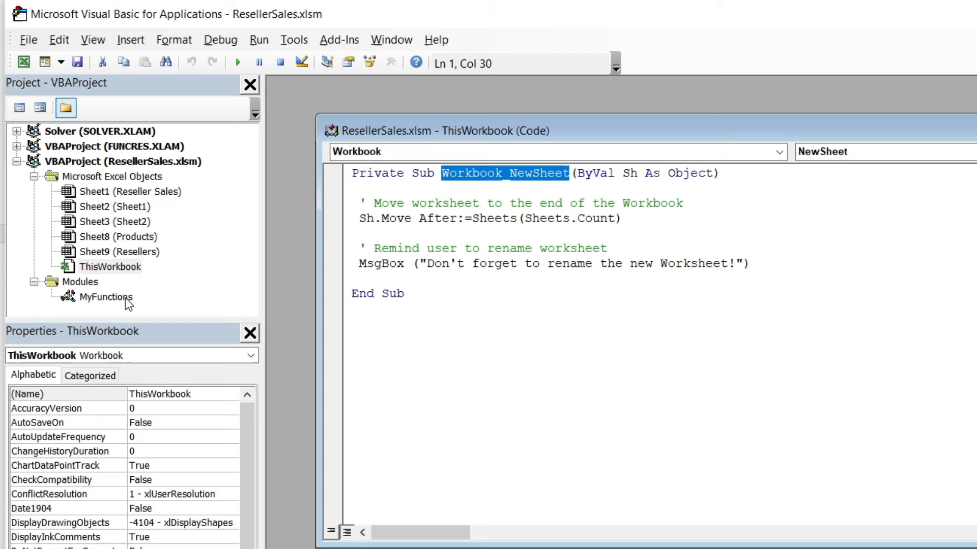
{"action": "double_click", "coordinate": [106, 298]}
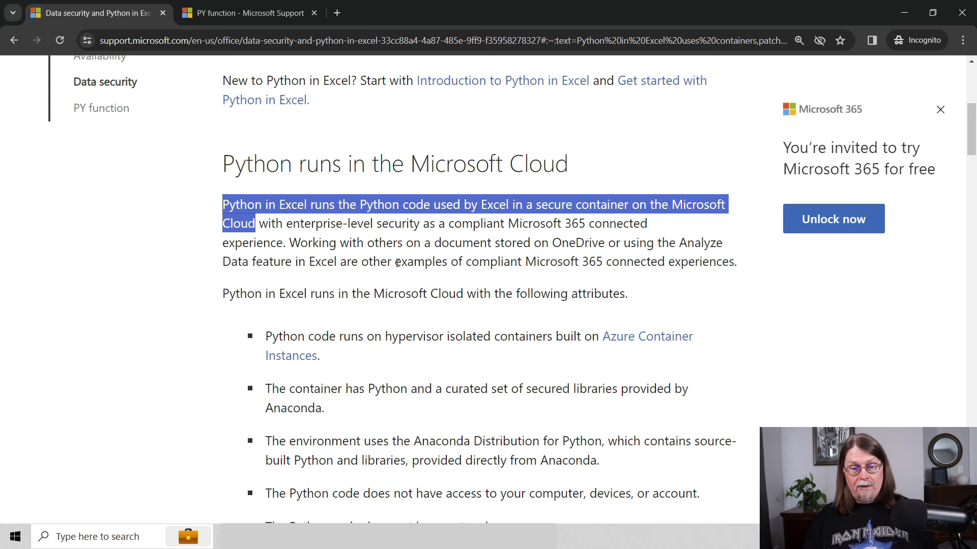
Step: Scroll the data security article to the list of Python in Excel cloud attributes
{"action": "scroll", "scroll_direction": "down", "scroll_amount": 3}
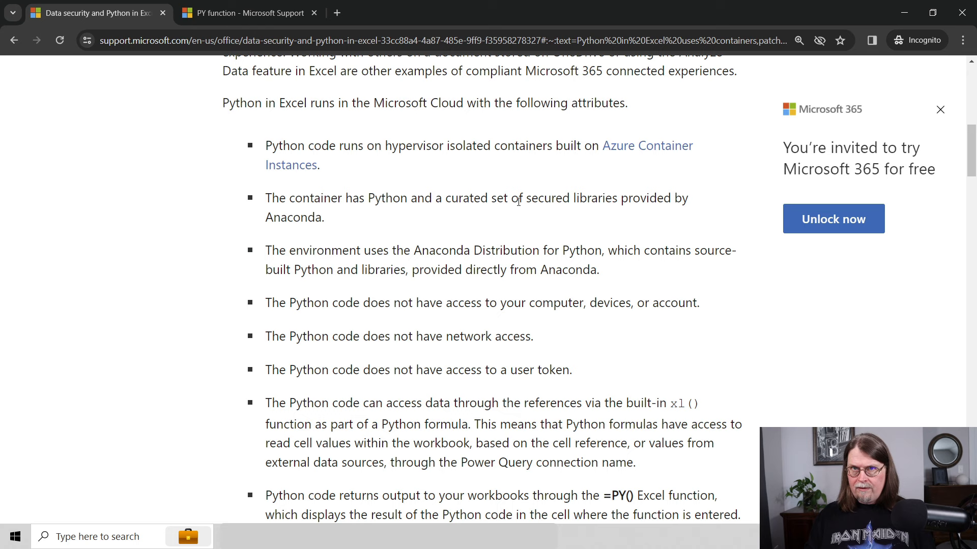
Step: Review the bullet on no access to workbook properties, then move to the PY function article
{"action": "scroll", "scroll_direction": "down", "scroll_amount": 3}
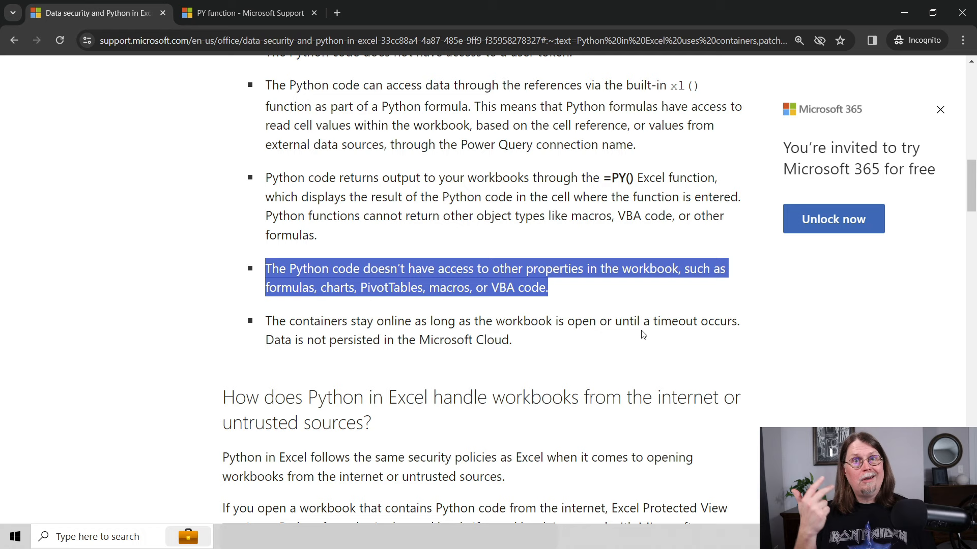
{"action": "left_click", "coordinate": [247, 13]}
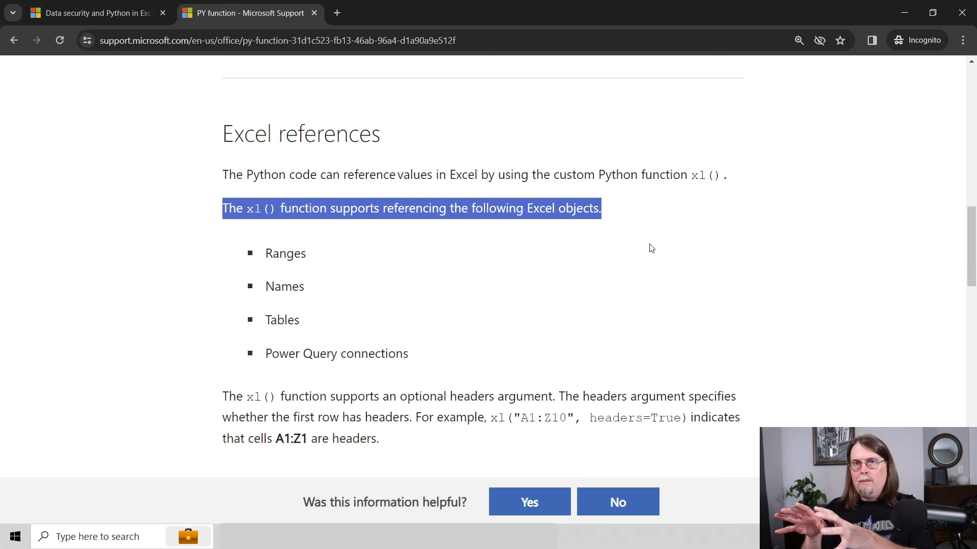